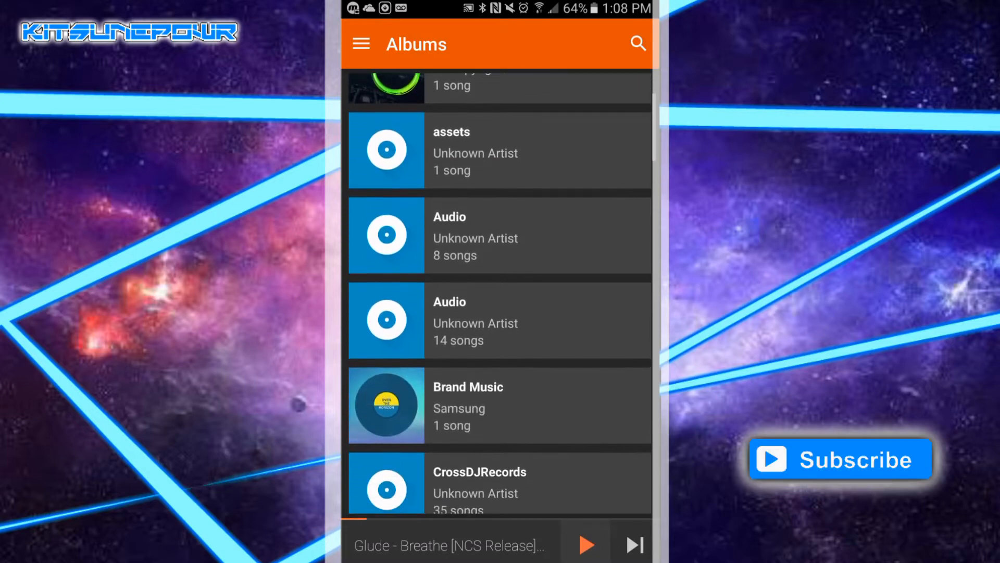
Browse the visualizer app's album list before leaving for KineMaster.
scroll("down", 3)
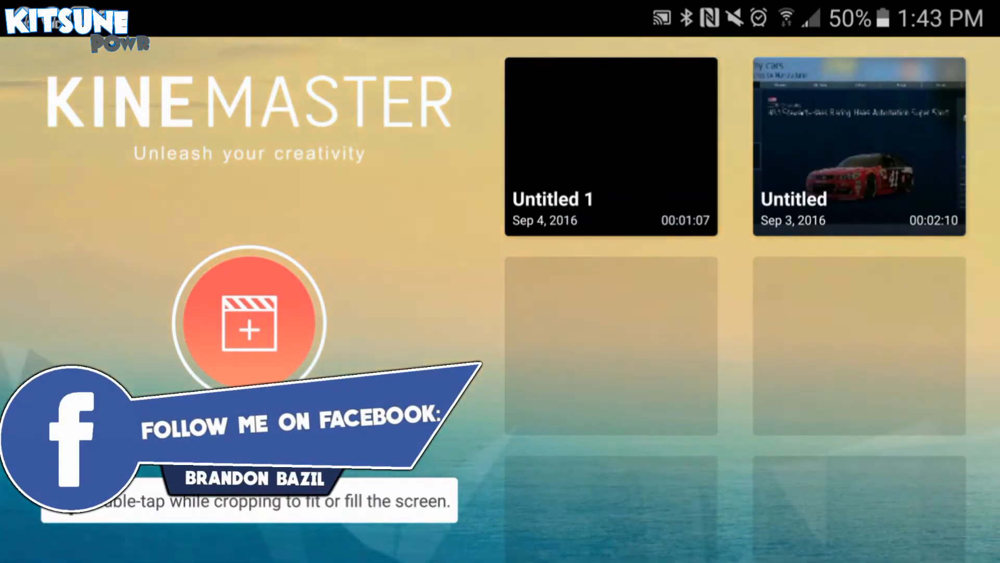
Create a new empty project and add the red sports car photo from the SmartGlass folder.
left_click(249, 322)
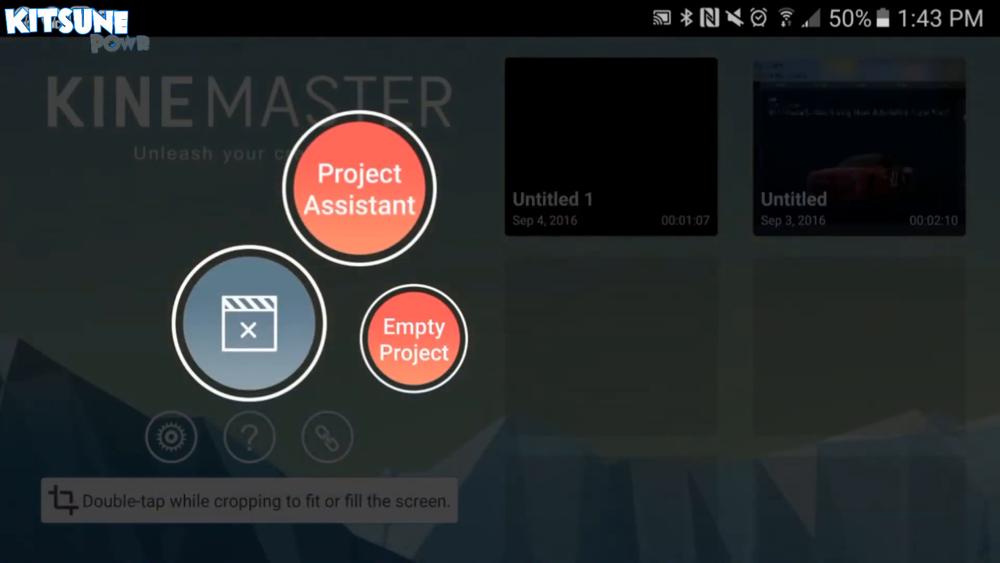
left_click(413, 336)
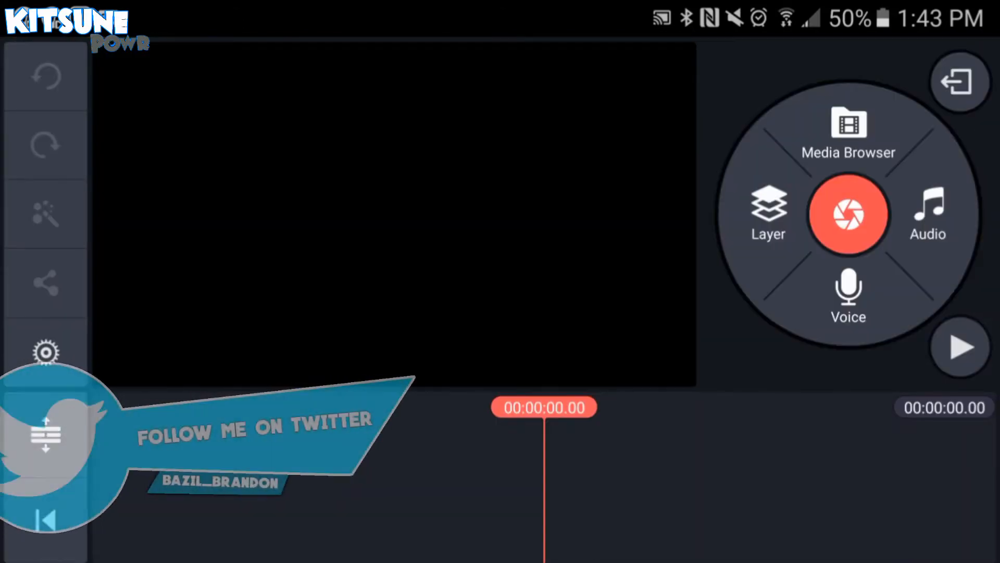
left_click(848, 127)
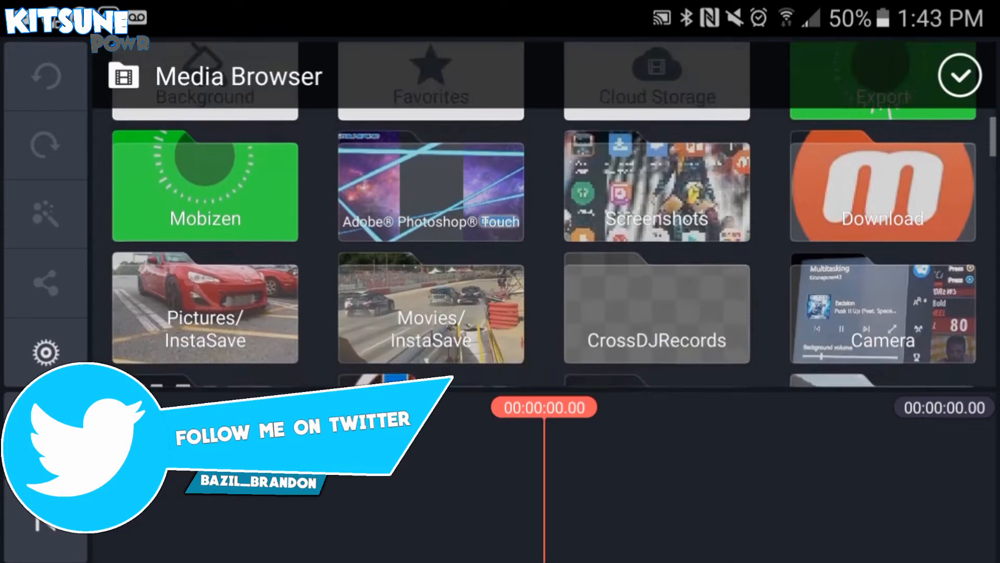
scroll("down", 3)
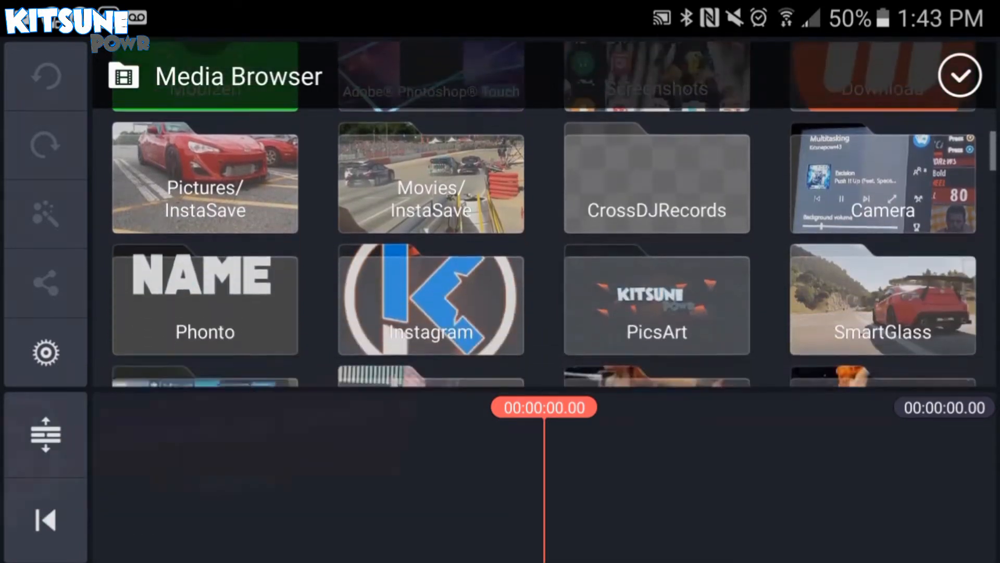
left_click(882, 301)
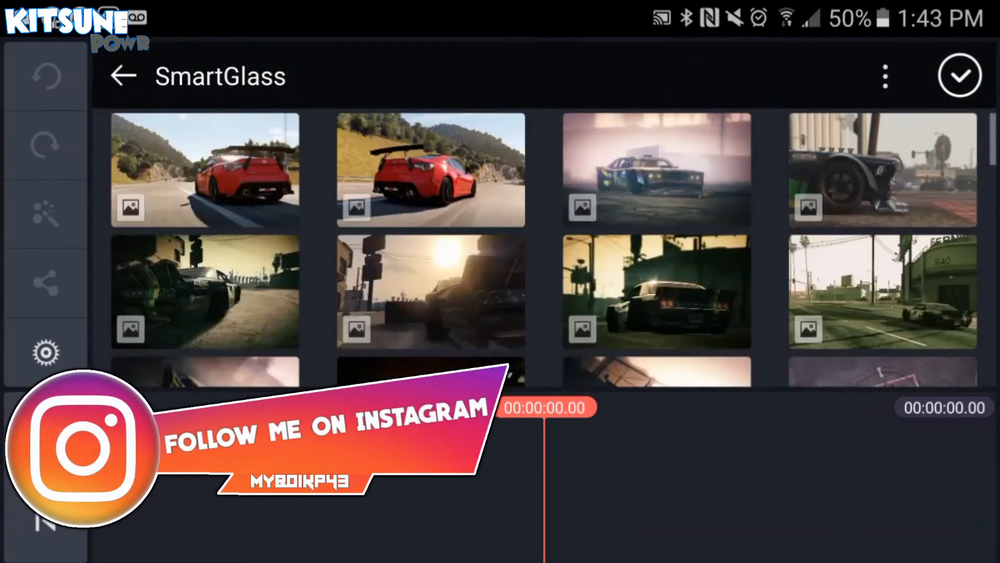
left_click(204, 170)
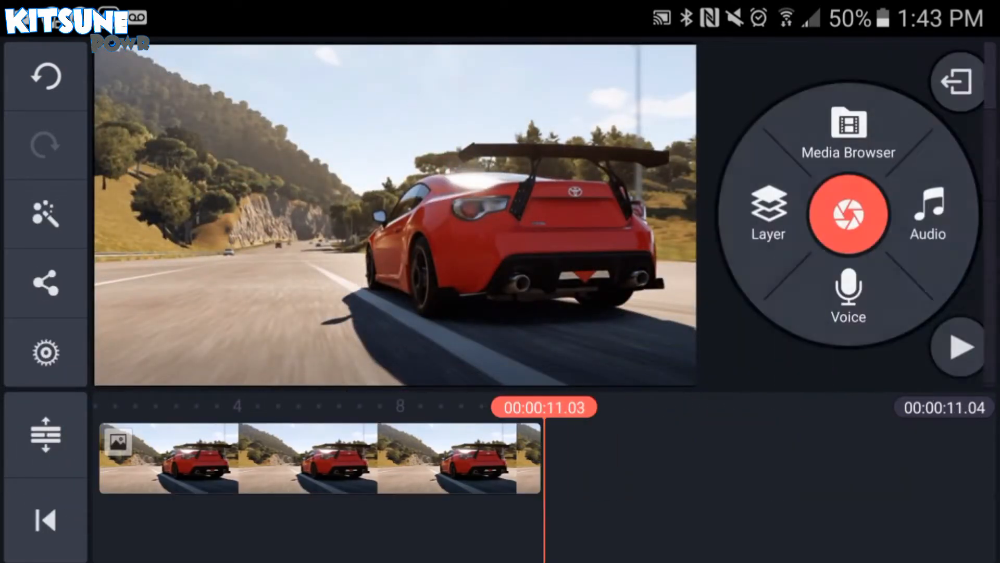
Browse the Export video folder, return to the project start and begin adding a media layer.
left_click(848, 134)
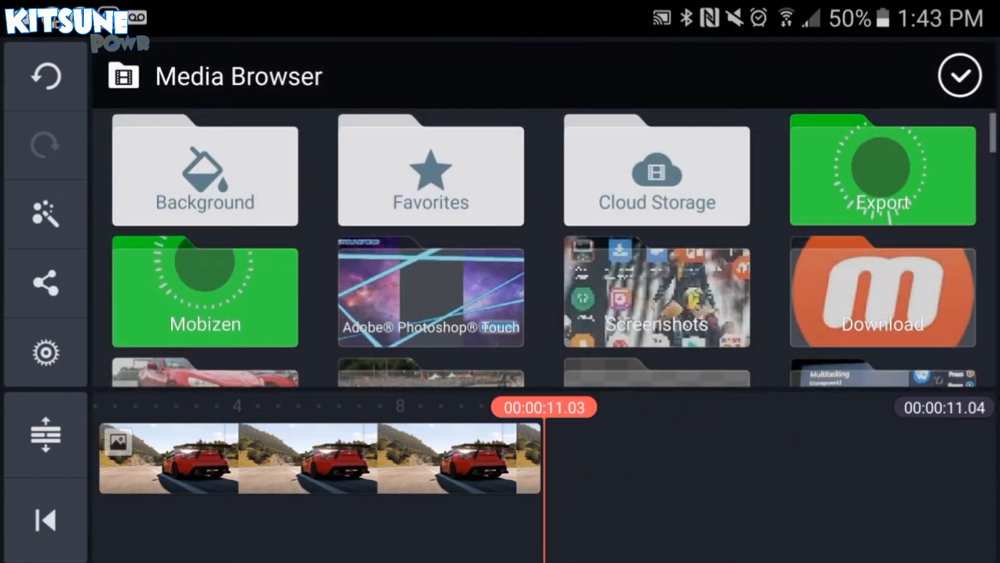
left_click(883, 170)
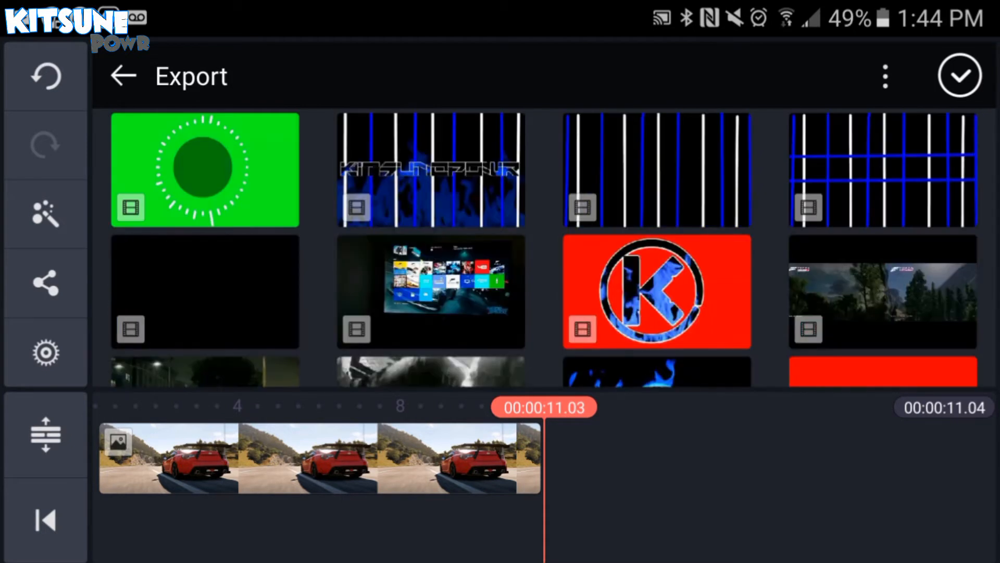
left_click(205, 170)
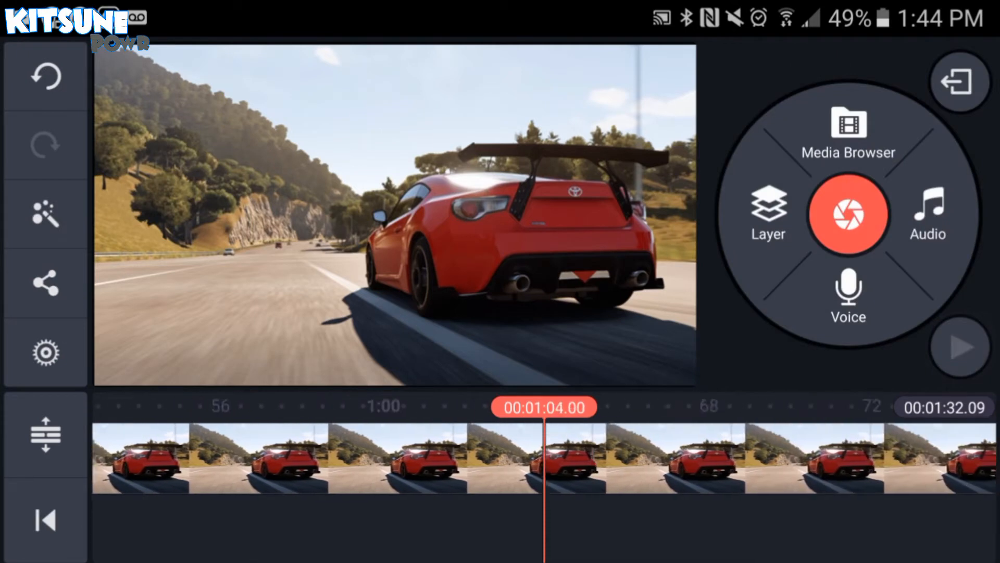
left_click(45, 519)
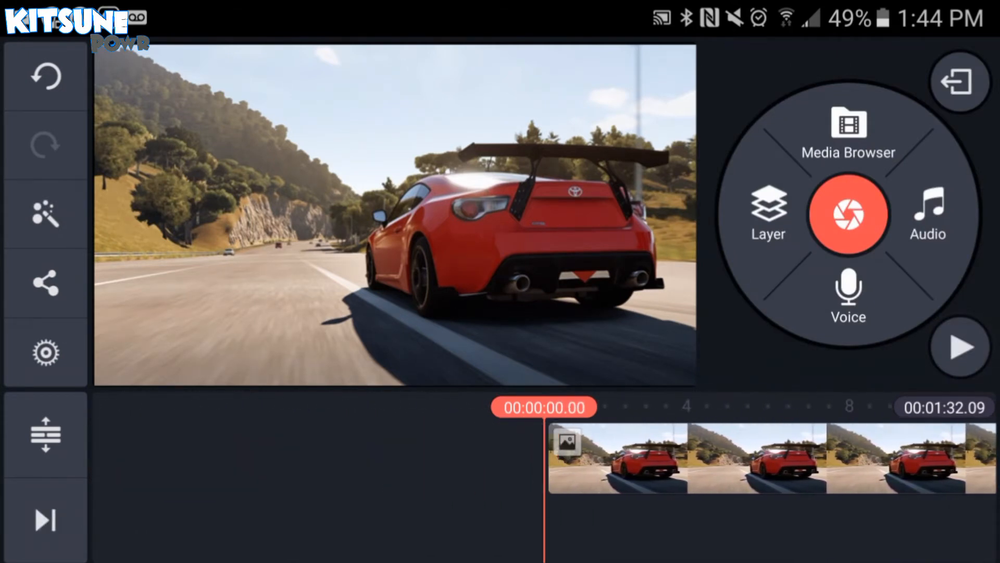
left_click(768, 213)
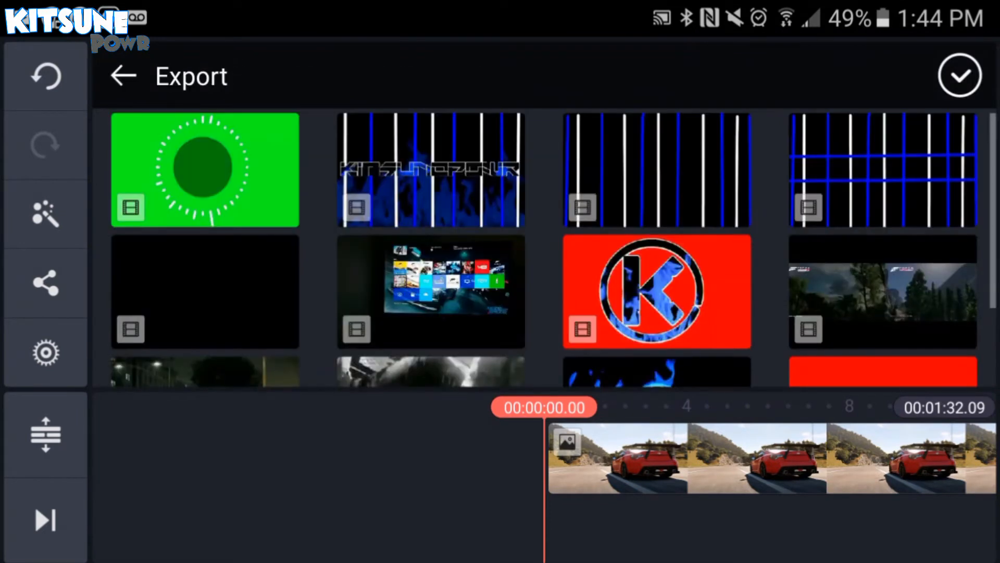
Overlay the green visualizer video with Chroma Key removing its green background, and preview it.
left_click(123, 76)
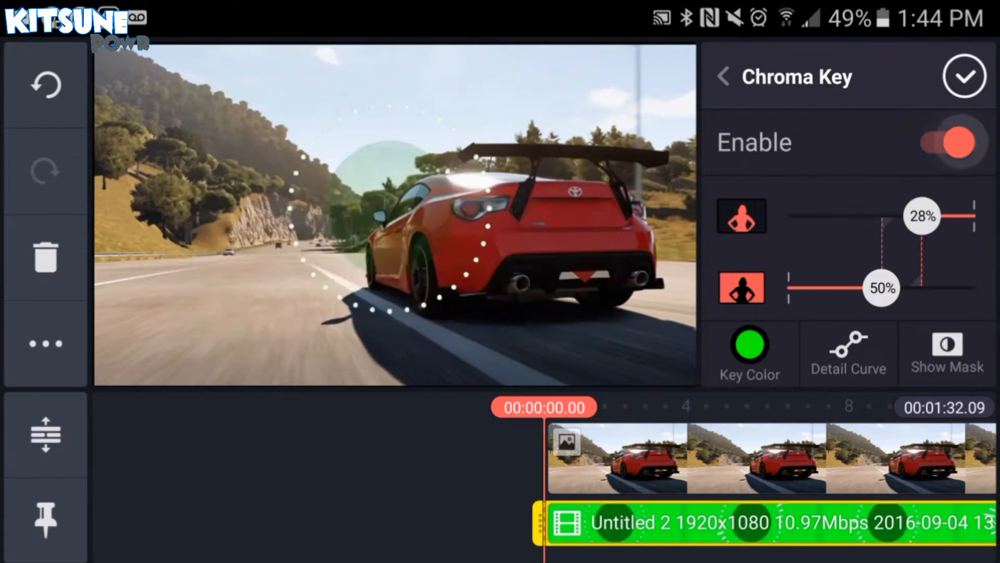
left_click(723, 76)
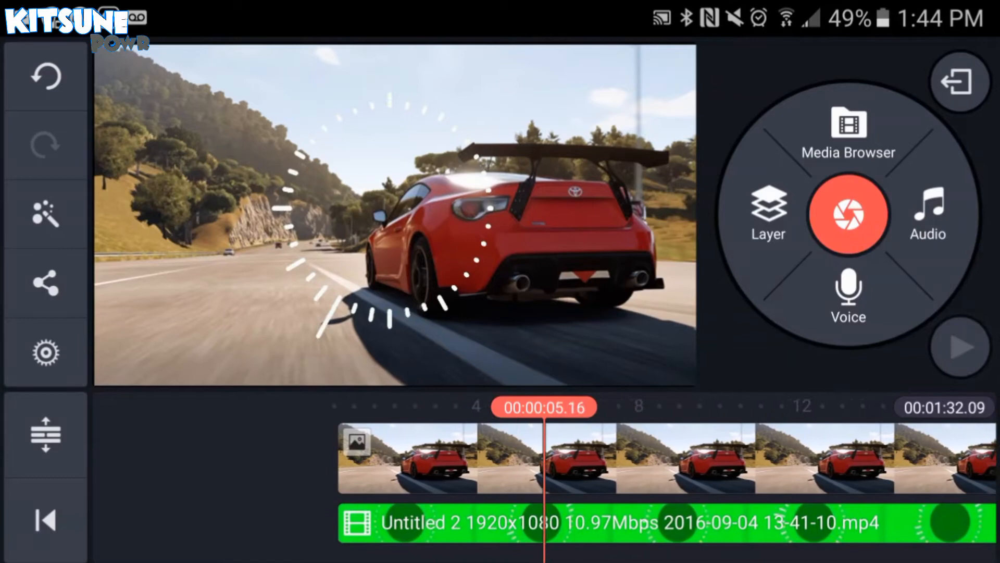
left_click(45, 519)
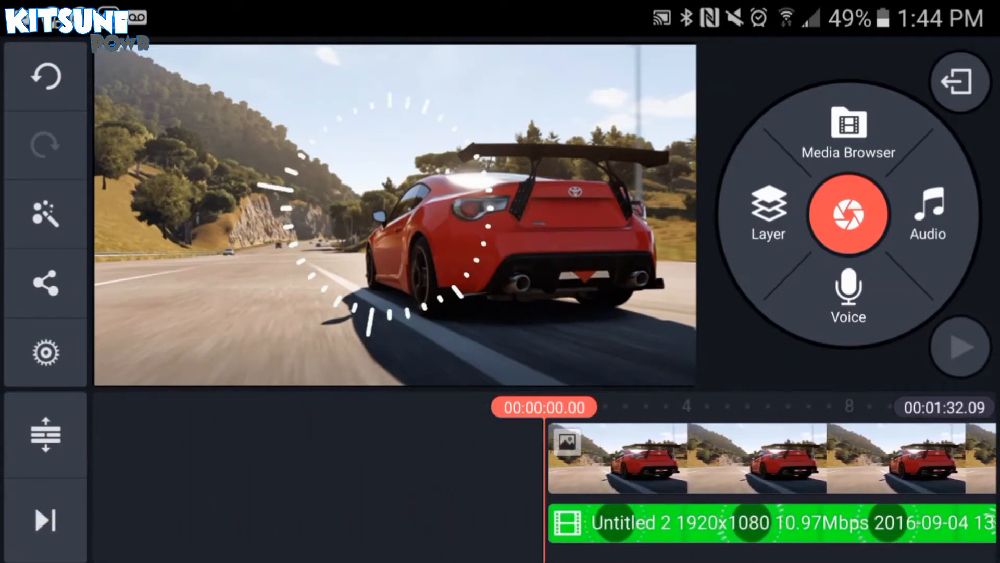
left_click(960, 346)
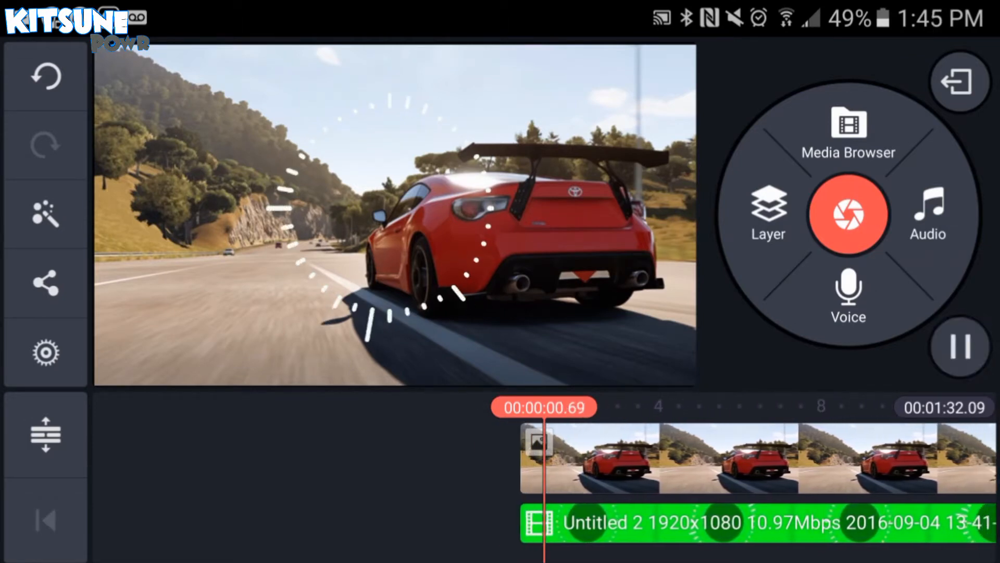
Trim the visualizer layer to the left of the playhead and preview from the start.
left_click(45, 518)
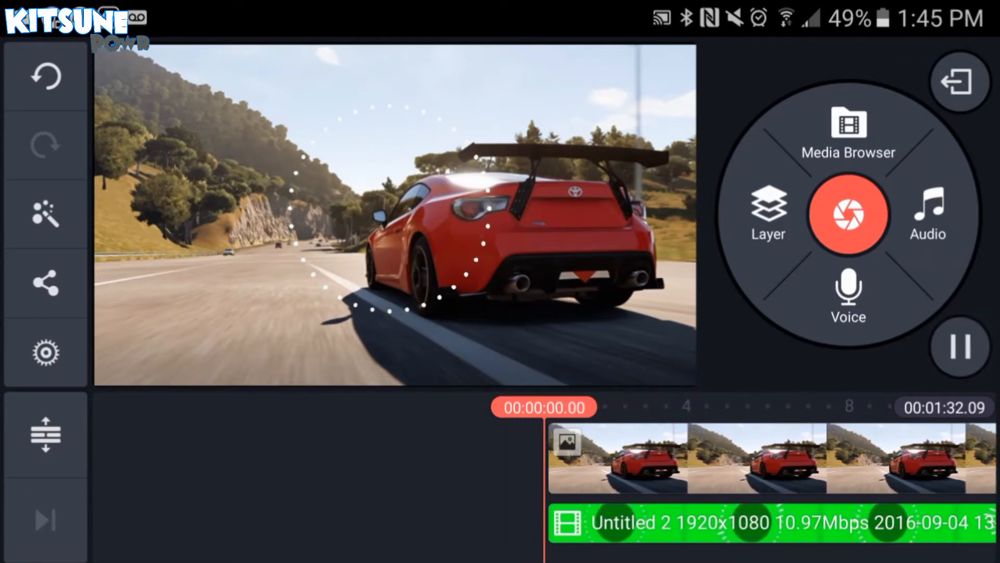
left_click(960, 347)
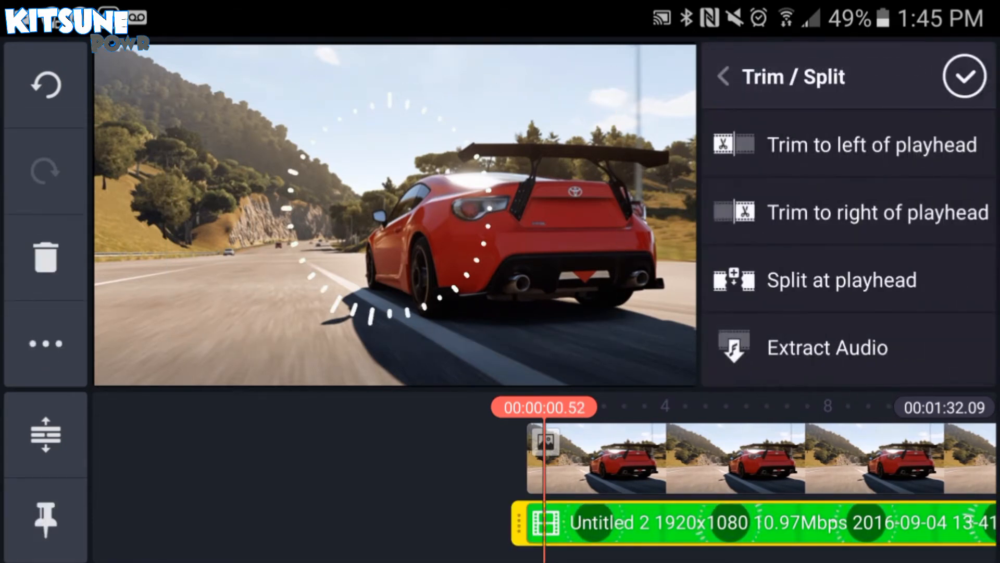
left_click(724, 76)
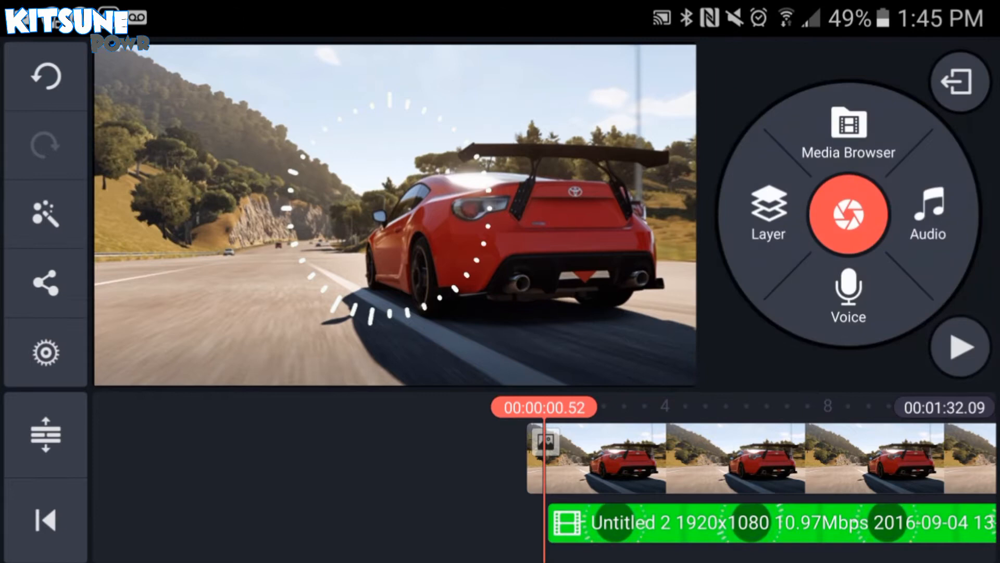
left_click(959, 346)
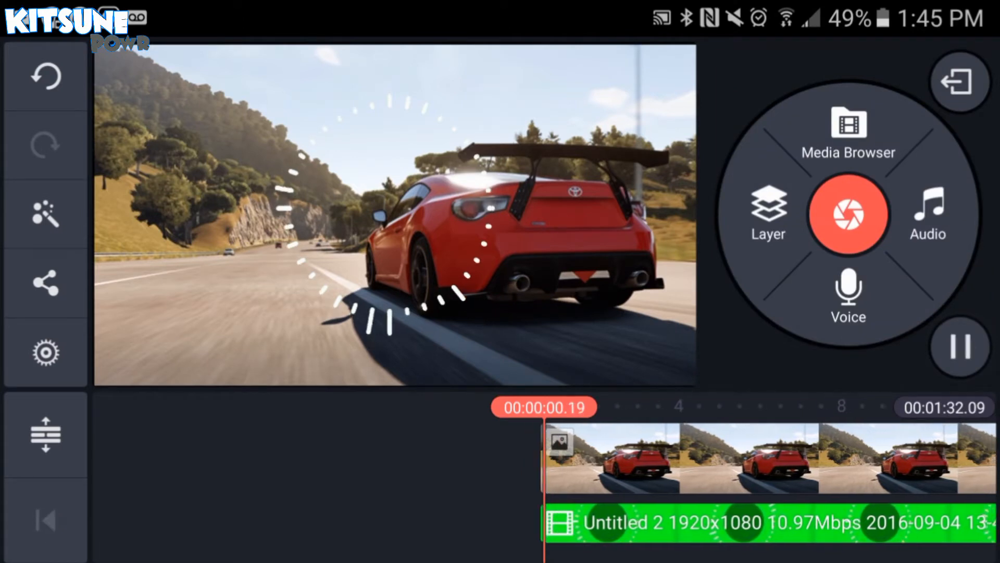
left_click(960, 347)
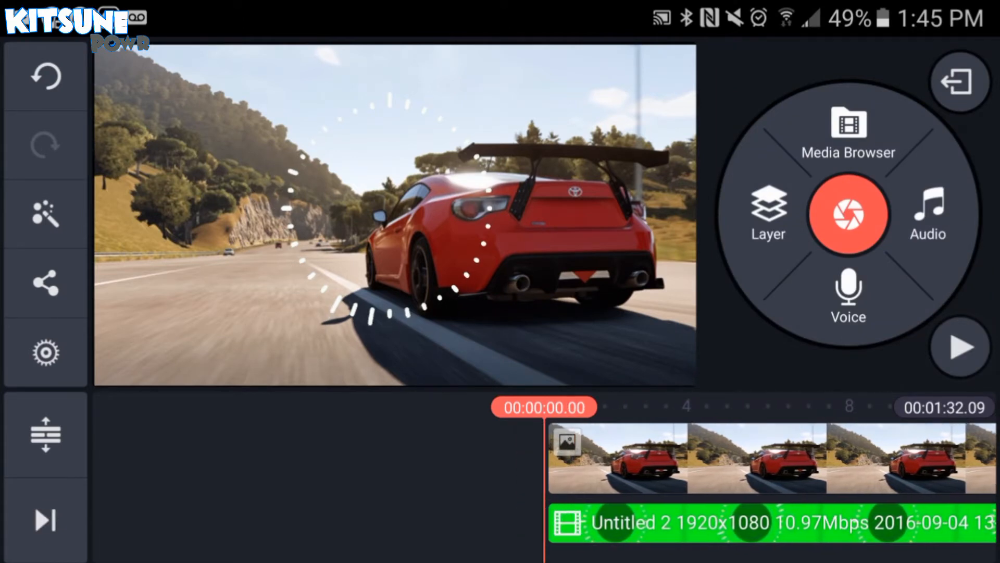
left_click(928, 214)
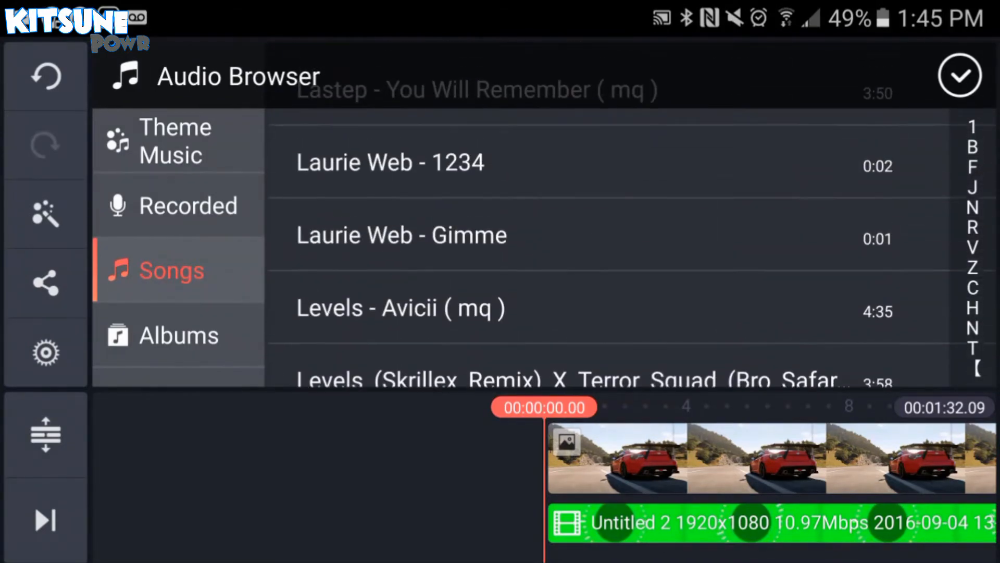
Add Glude - Breathe [NCS Release] from the song list as the music track.
scroll("up", 3)
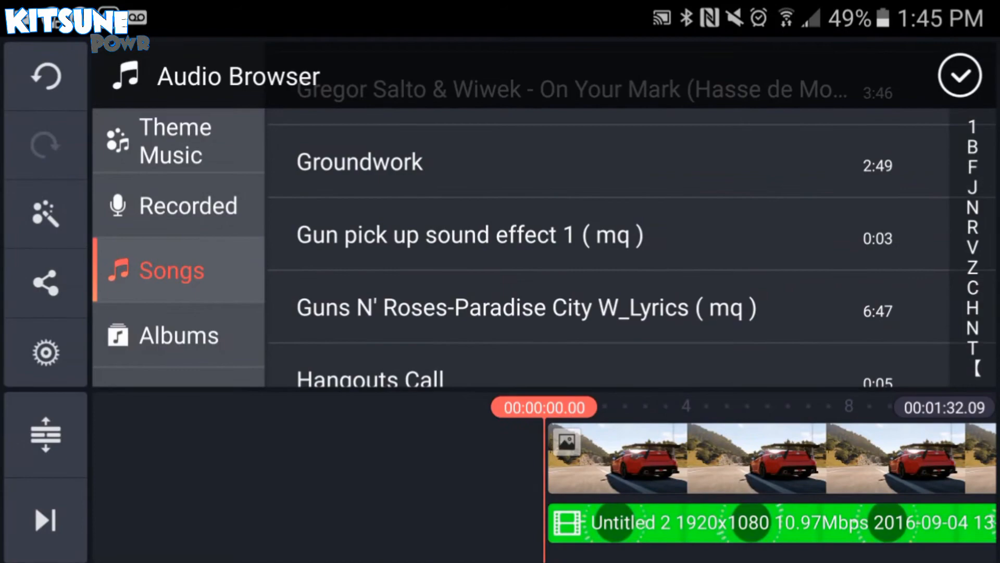
scroll("up", 3)
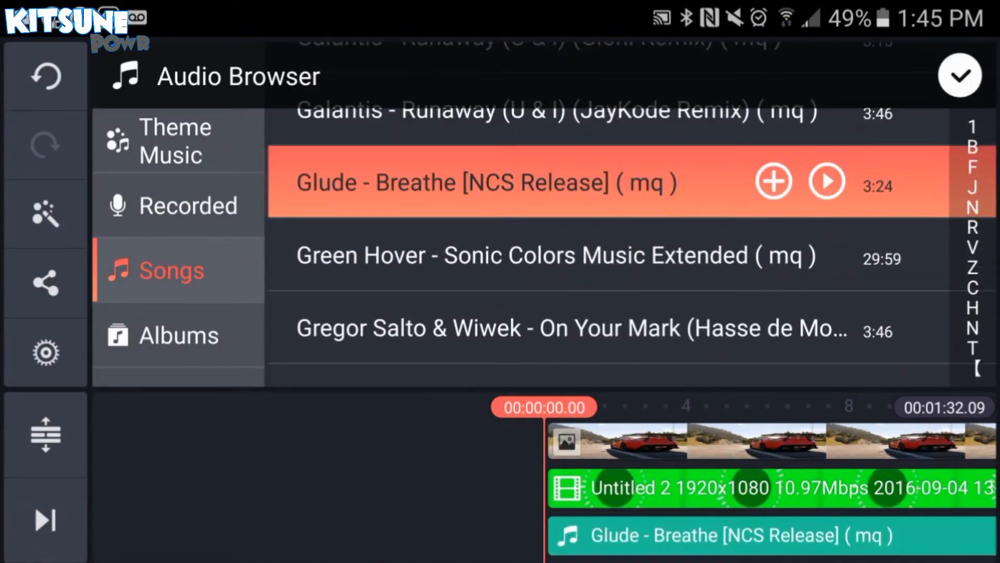
left_click(959, 76)
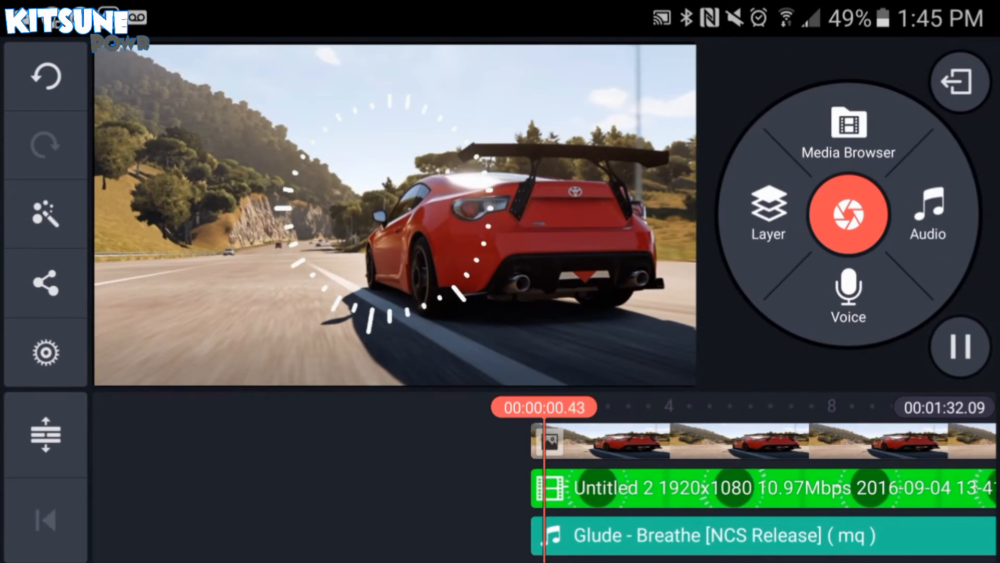
left_click(670, 535)
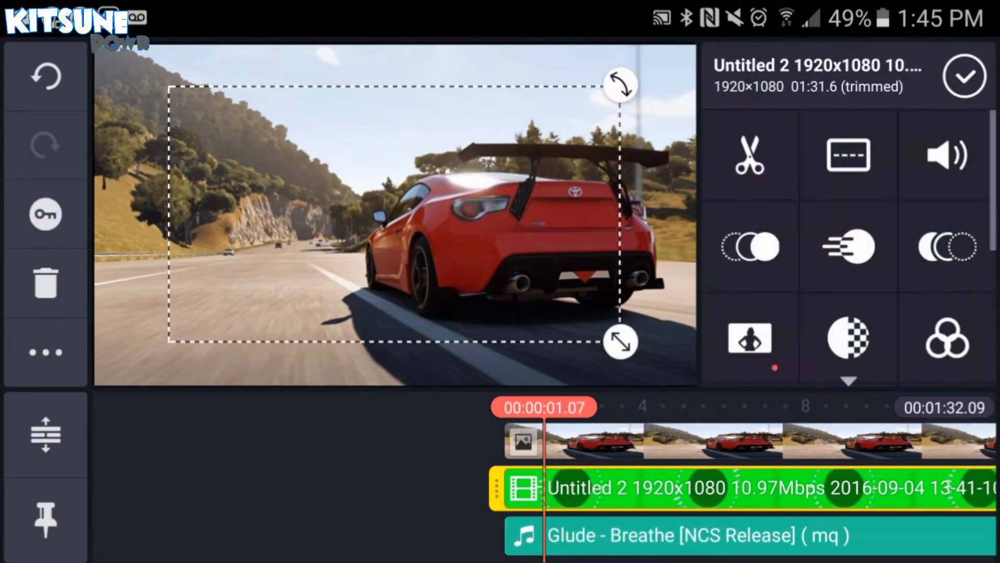
left_click(670, 536)
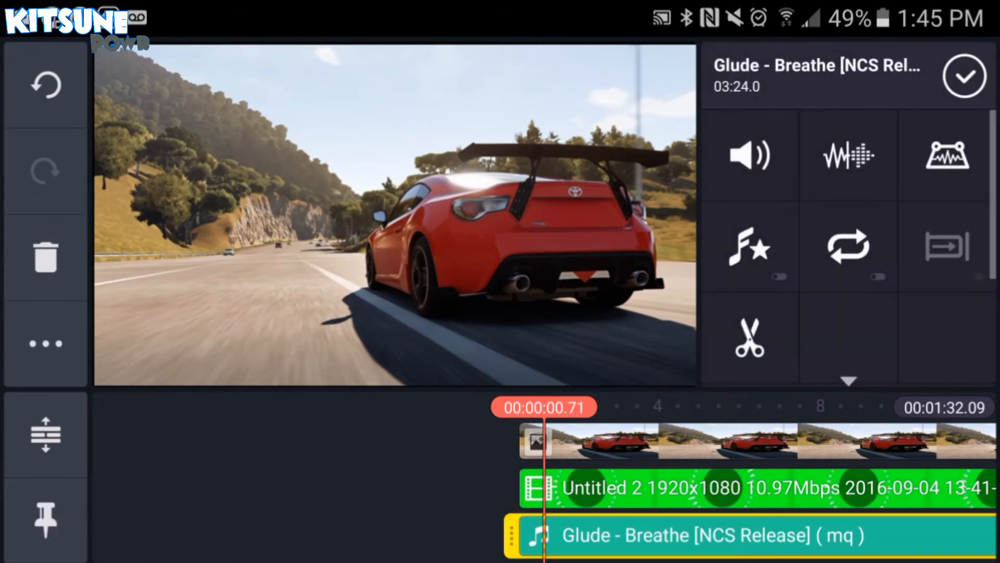
left_click(750, 155)
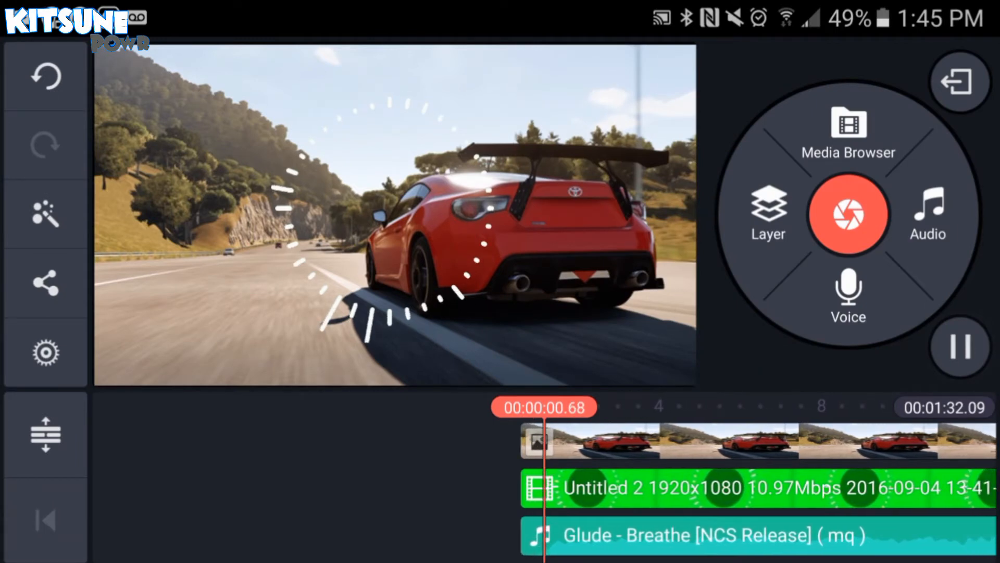
Set the visualizer video clip's volume to 0%.
left_click(959, 346)
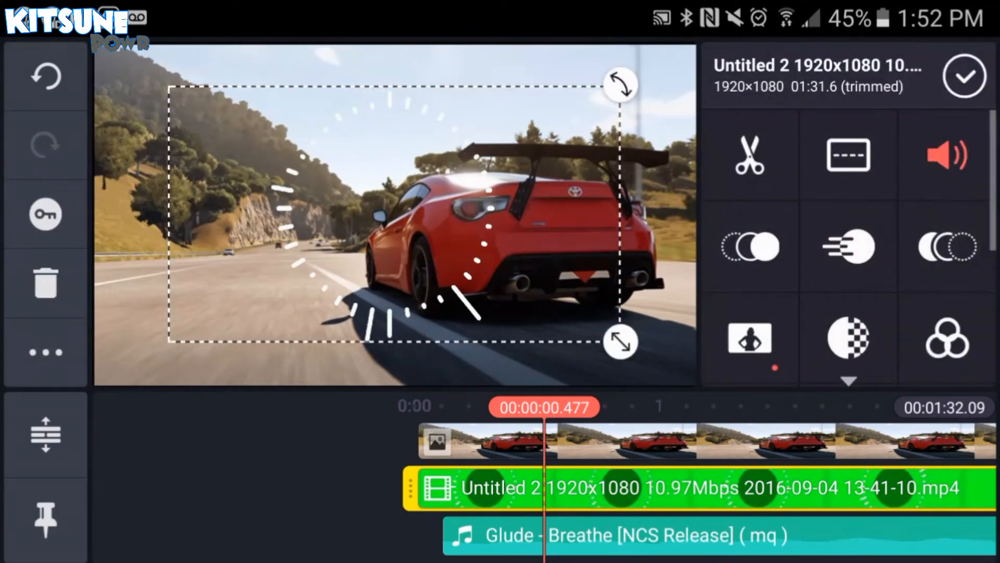
left_click(947, 155)
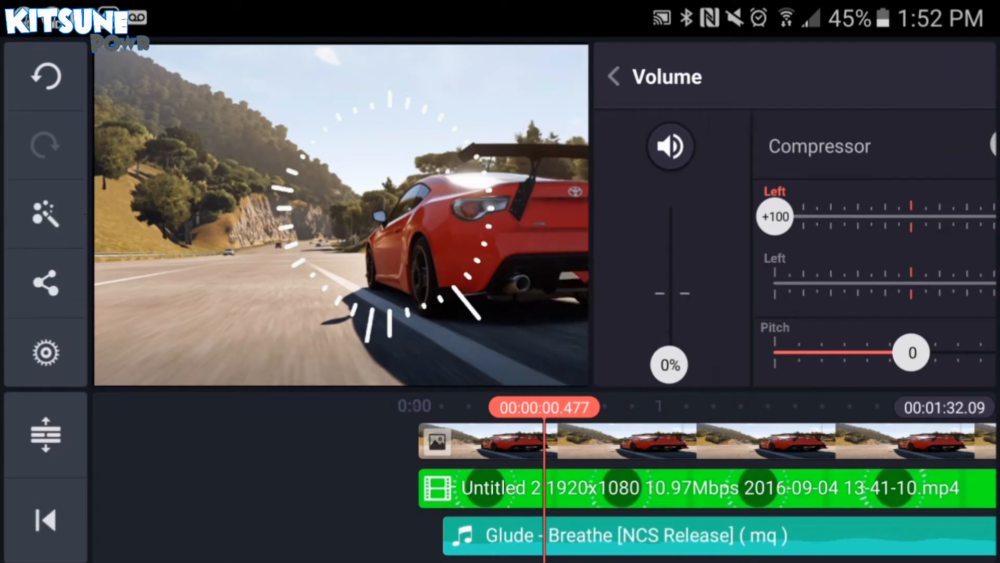
left_click(614, 76)
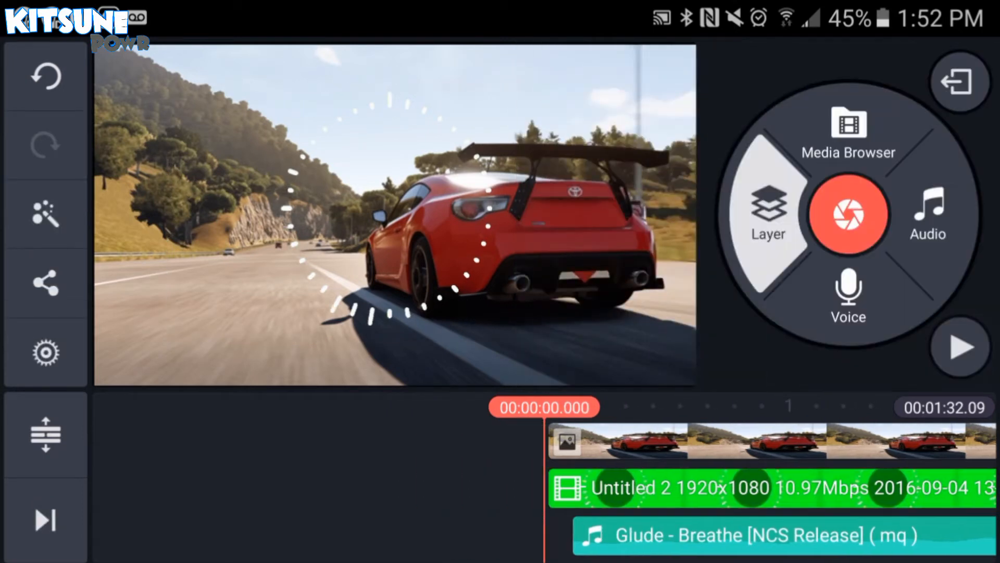
Add the blue K logo from the Adobe Photoshop Touch folder as an image layer and extend it.
left_click(768, 213)
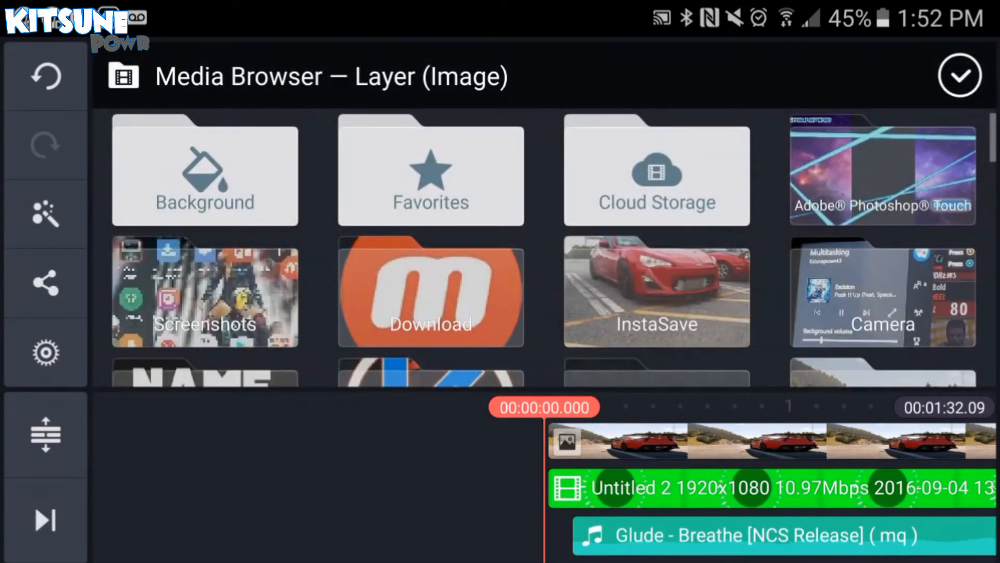
left_click(882, 171)
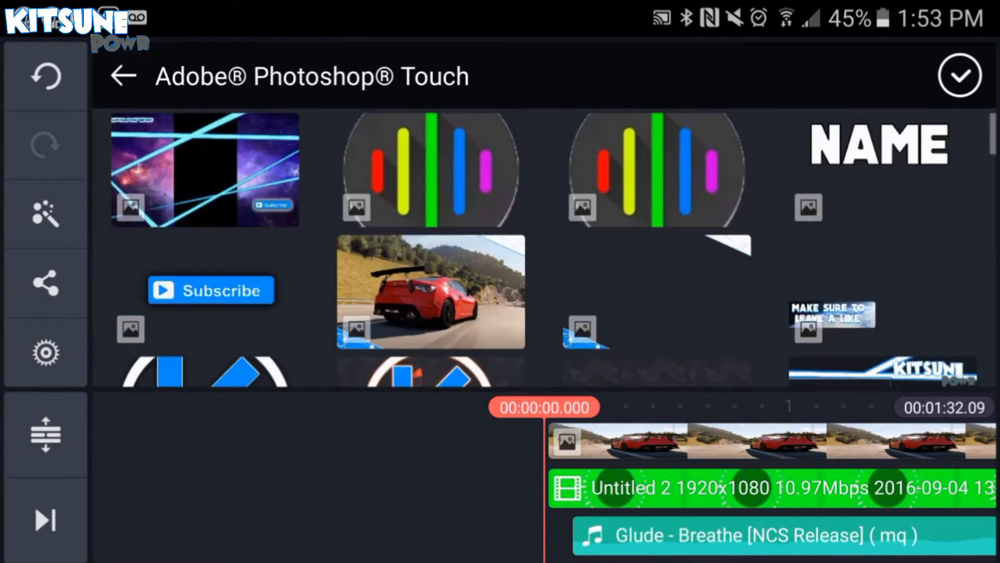
scroll("down", 3)
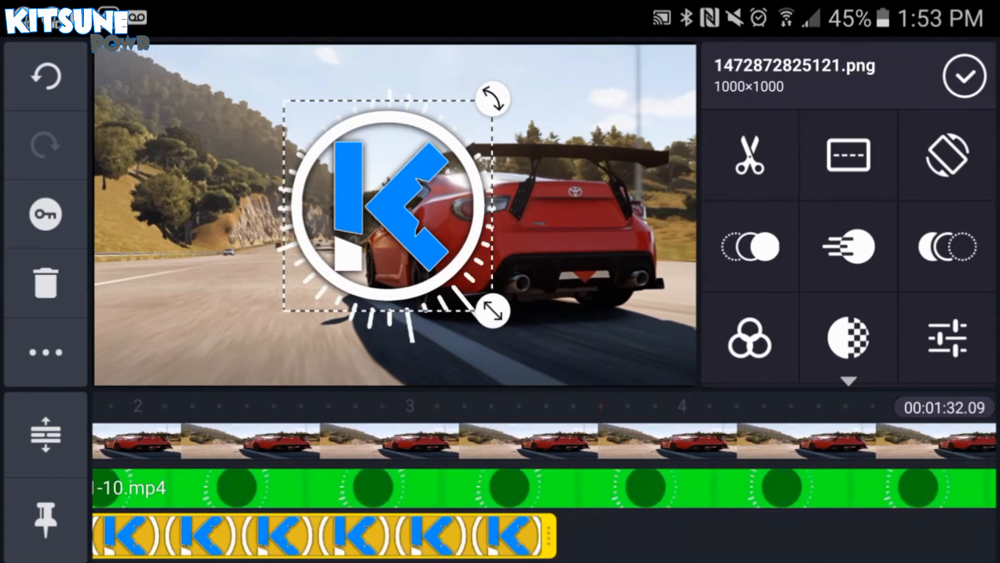
left_click(964, 76)
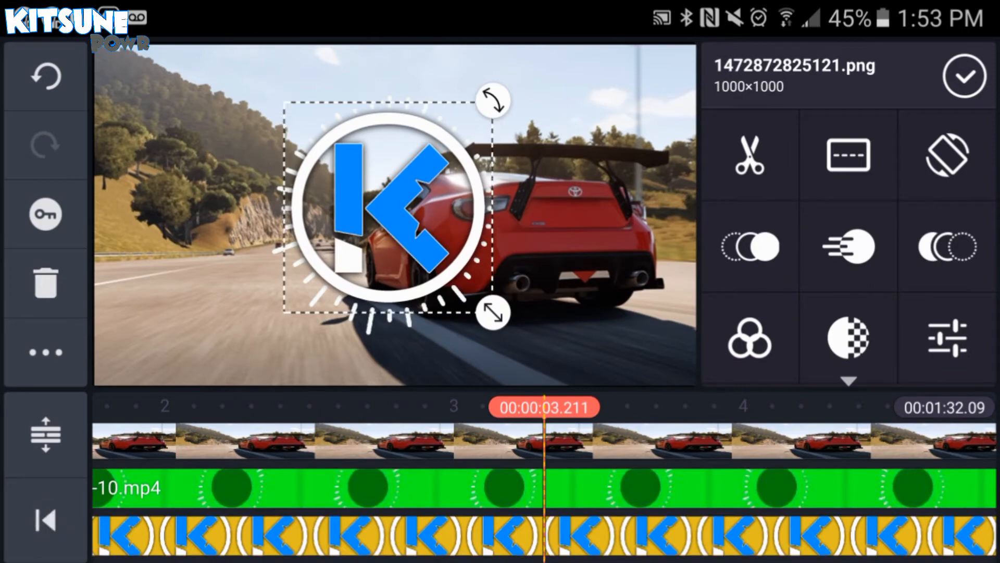
left_click(964, 75)
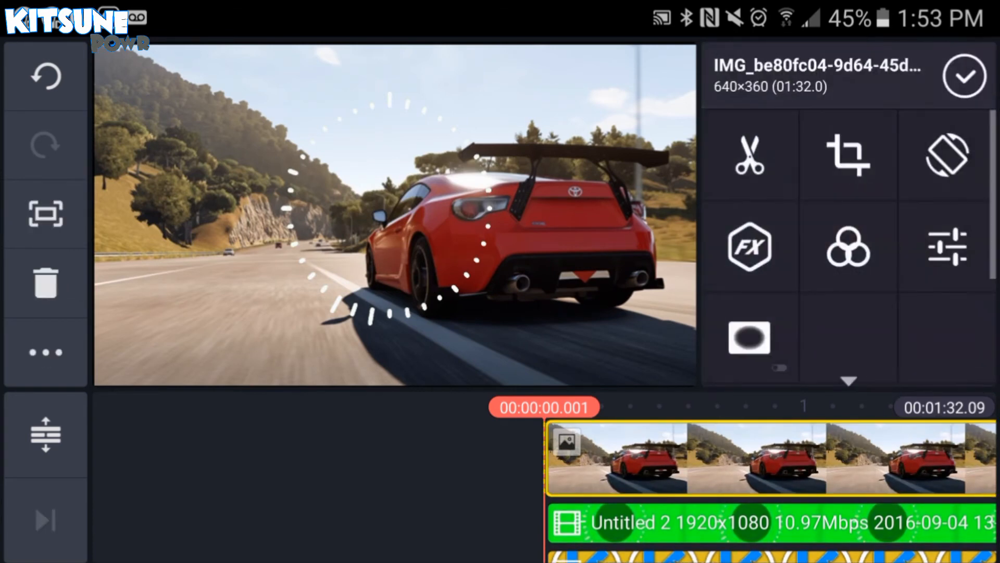
Enable 1.00s audio fade-in and fade-out in Project Settings.
left_click(45, 353)
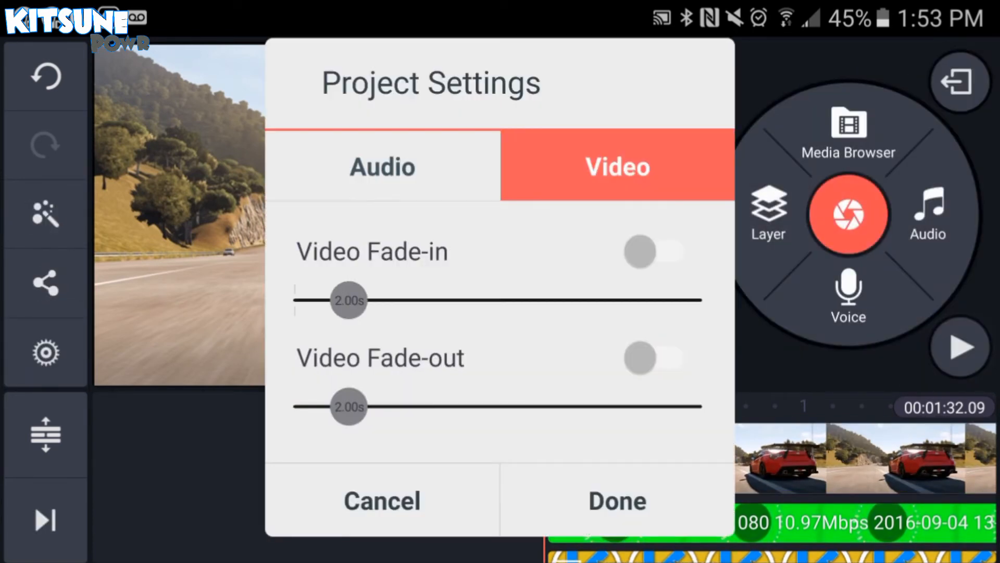
left_click(655, 251)
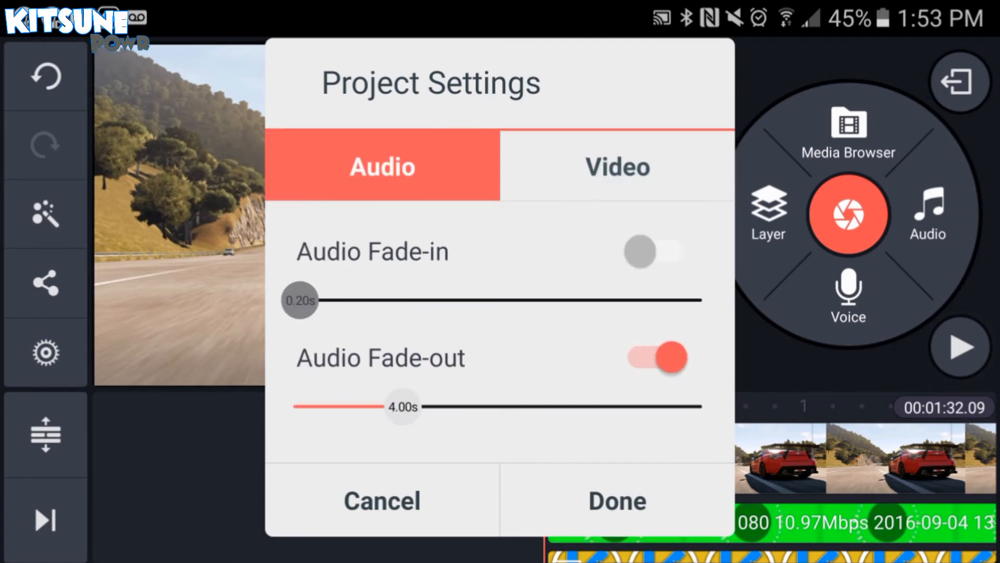
left_click(655, 251)
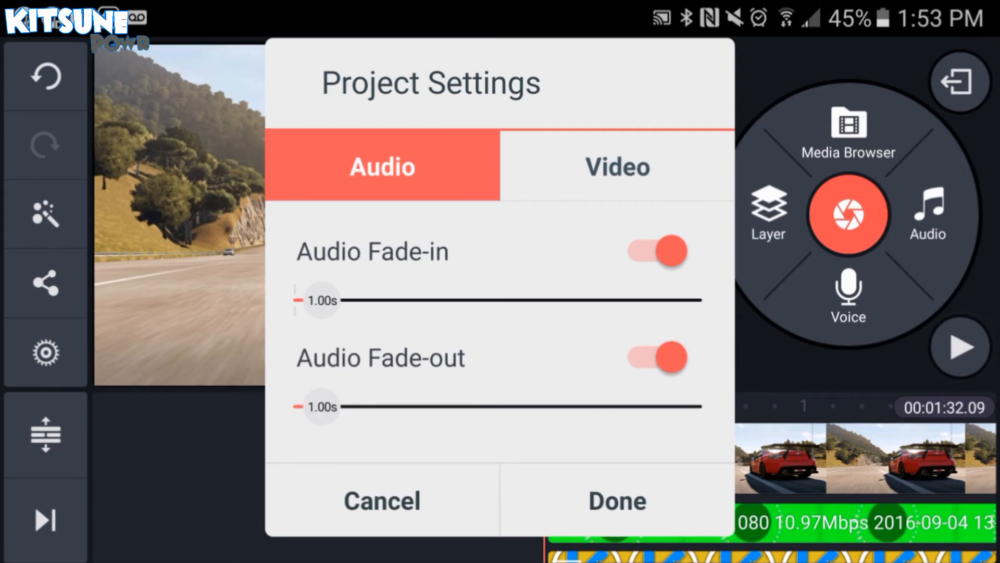
left_click(616, 501)
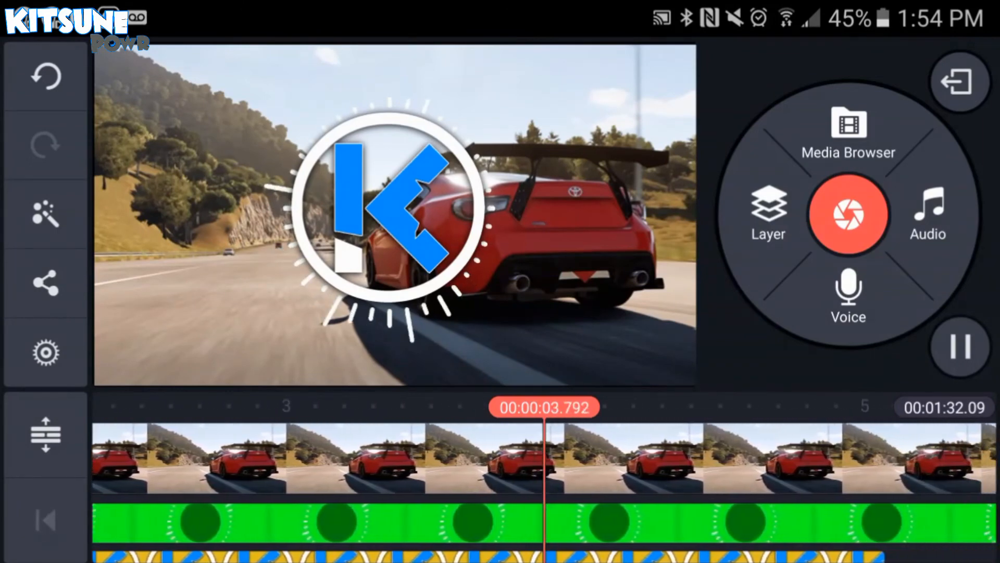
Select the K logo layer at the project's end and bring up its Trim/Split options.
left_click(959, 345)
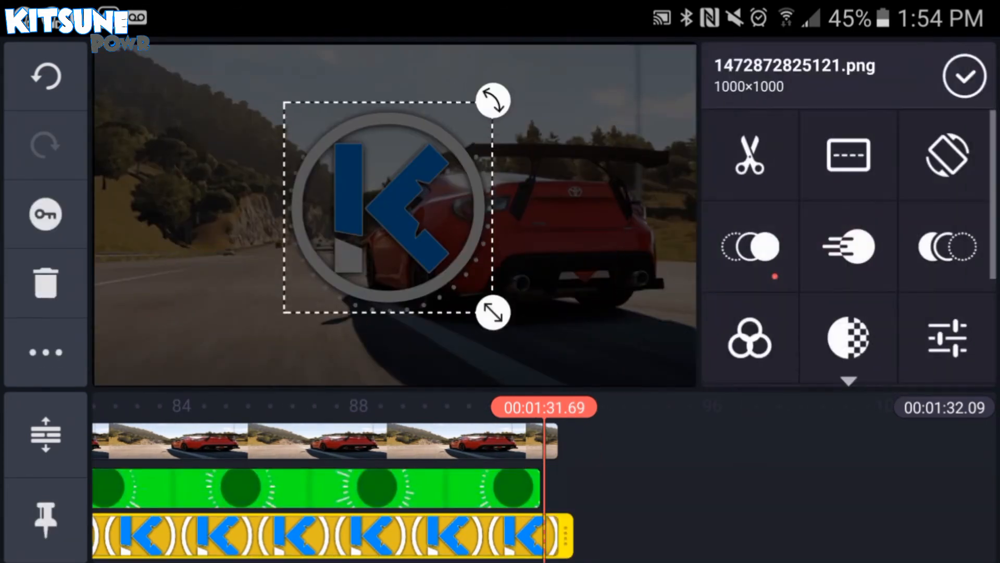
left_click(749, 154)
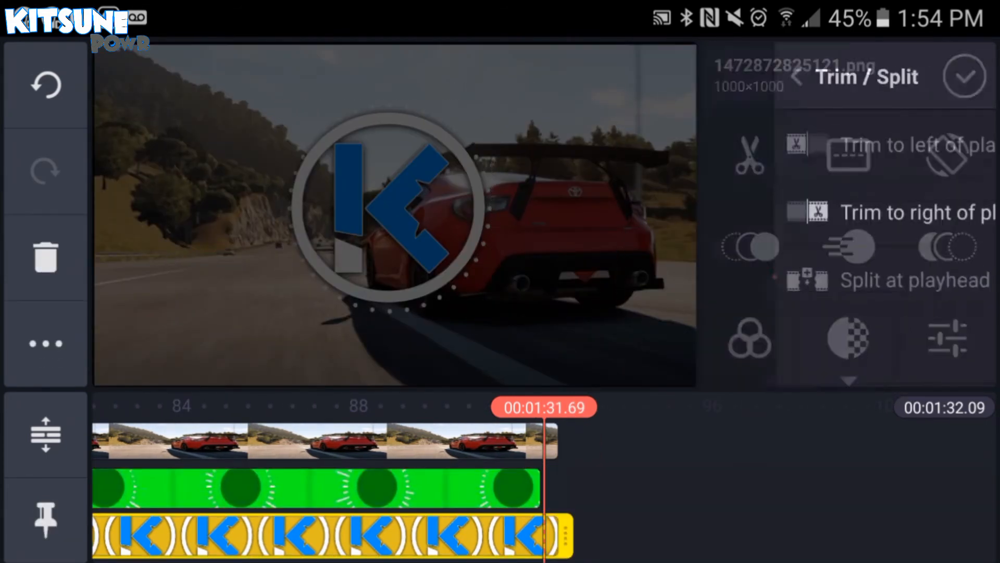